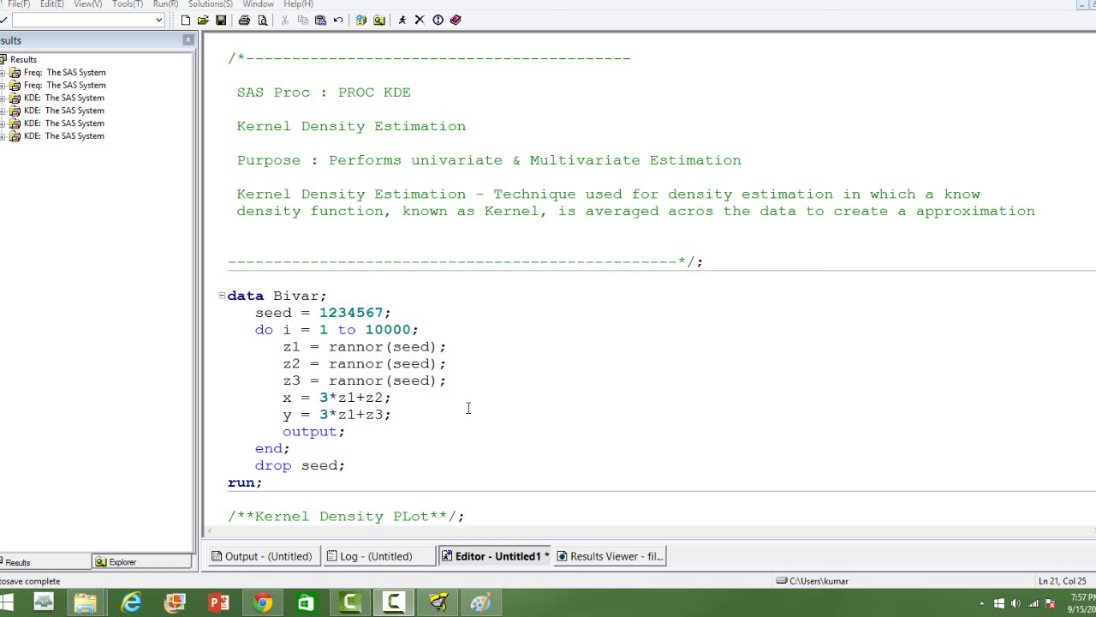
Select the DATA Bivar step that simulates 10000 correlated x and y values
left_click(244, 275)
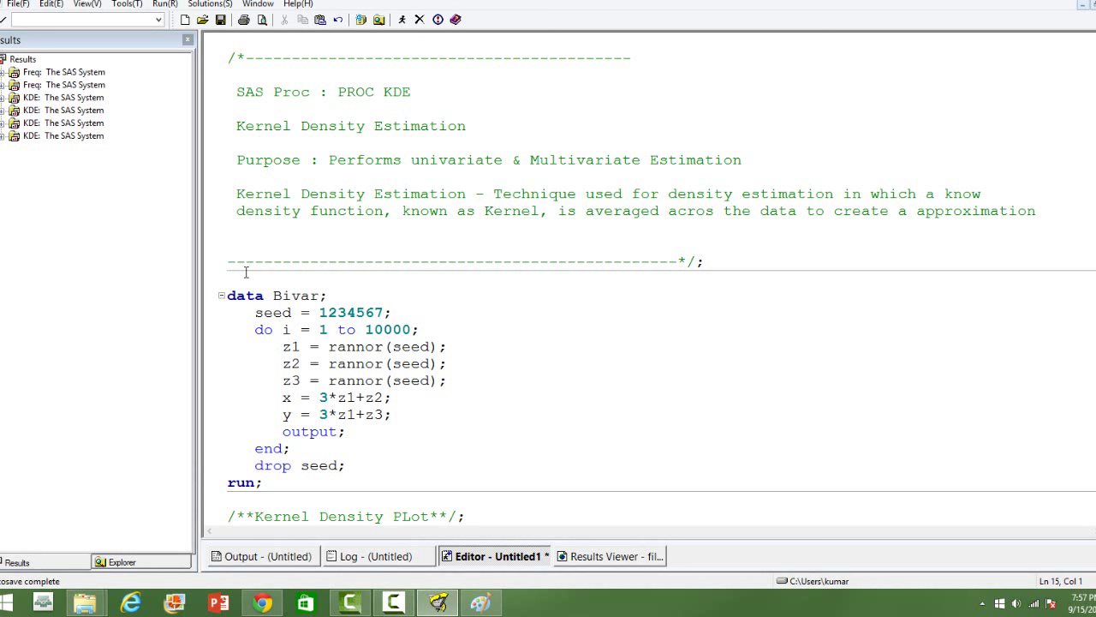
left_click(230, 279)
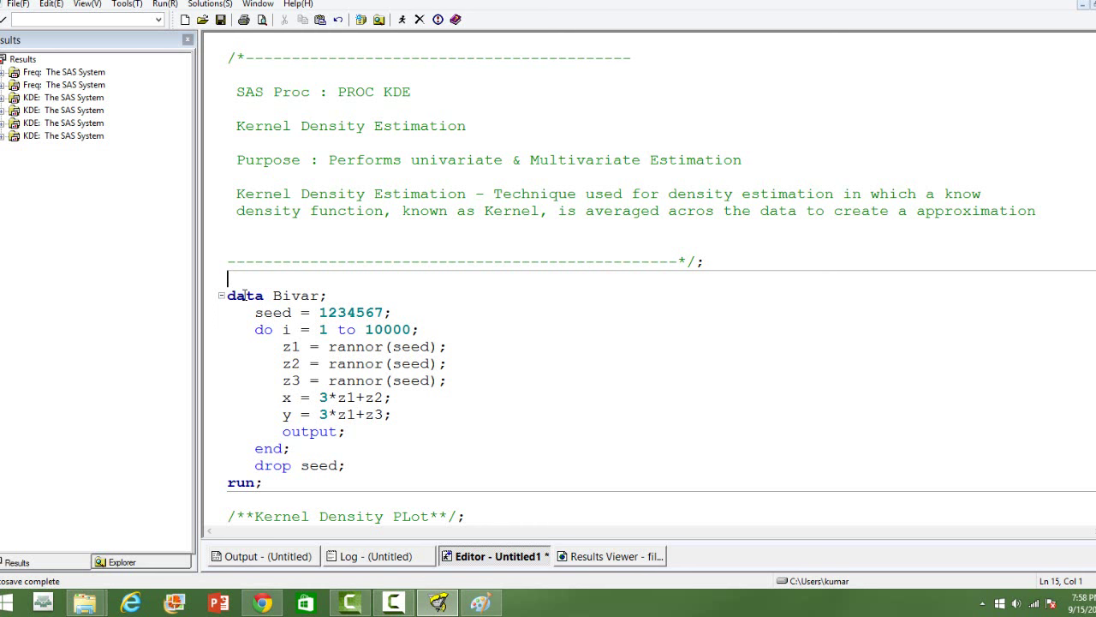
mouse_move(359, 335)
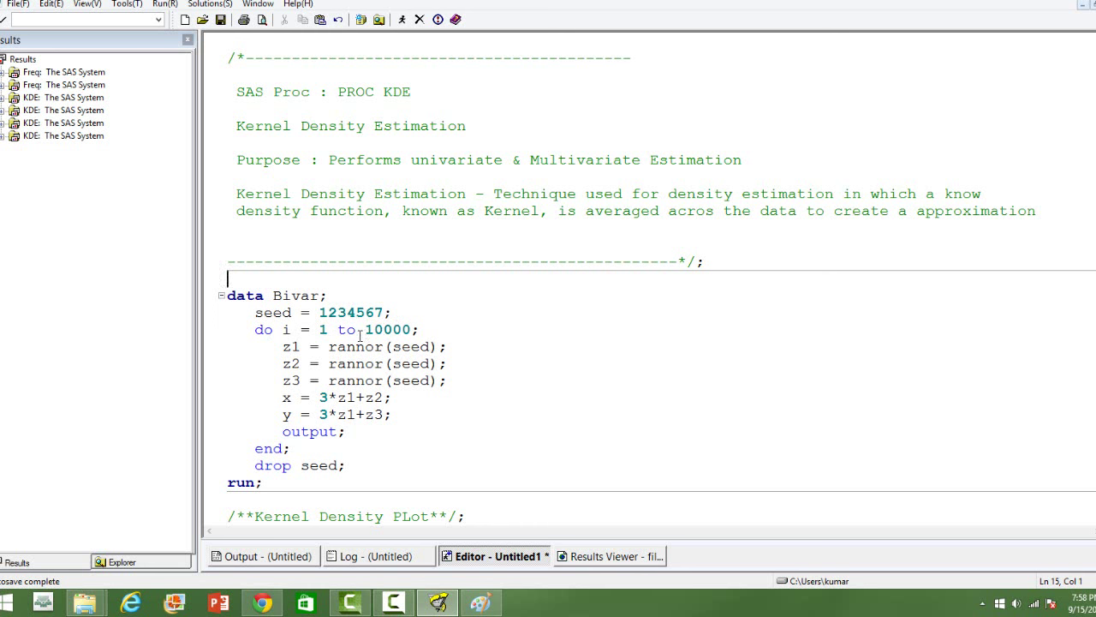
double_click(357, 346)
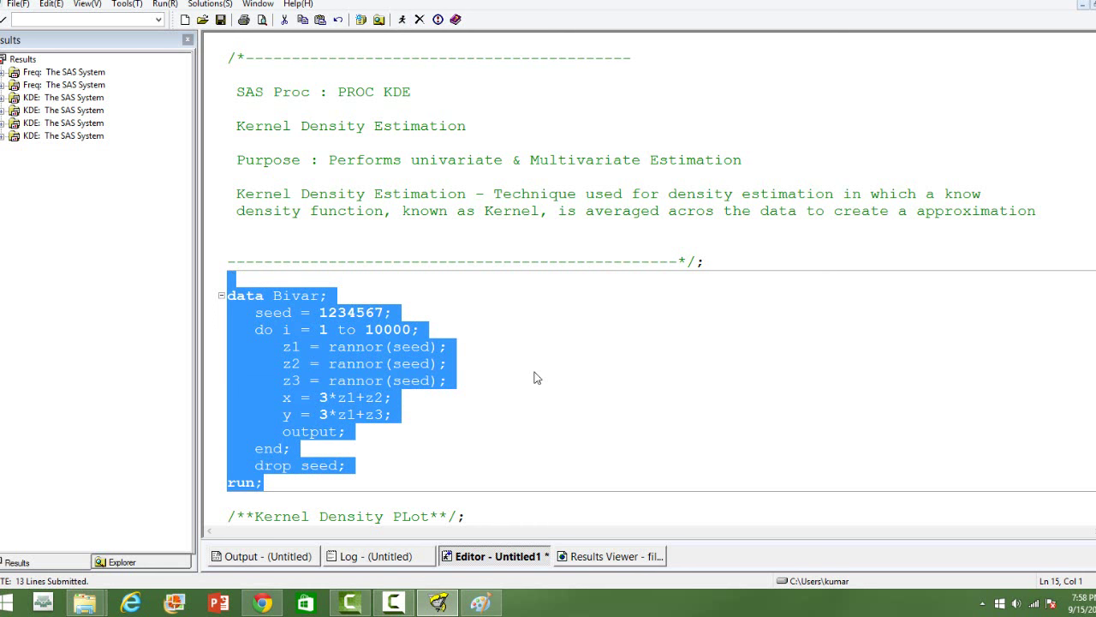
left_click(123, 562)
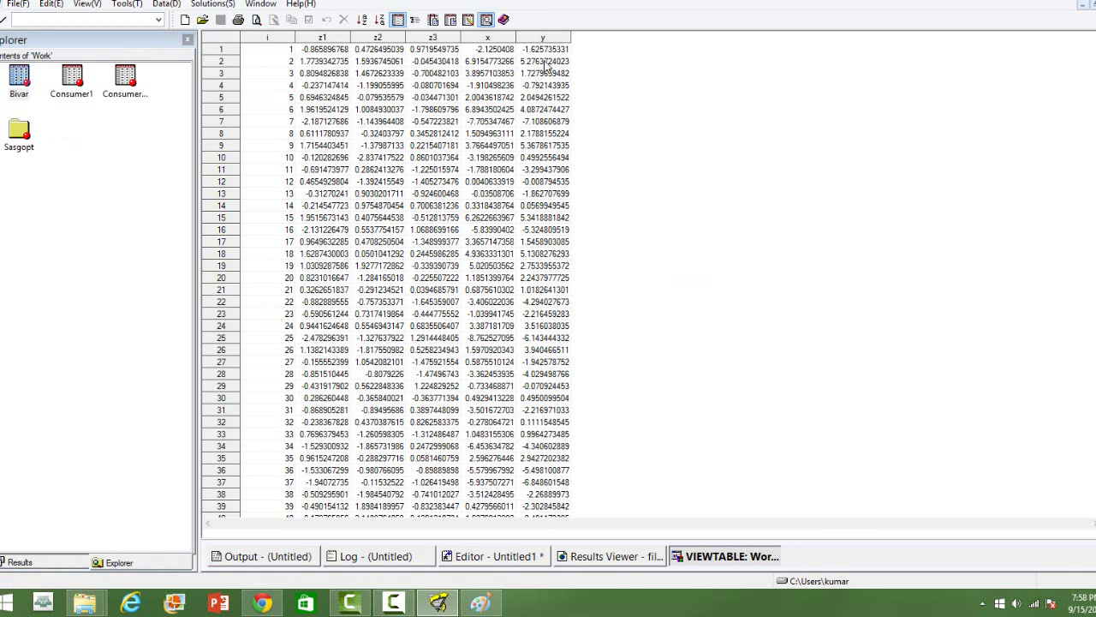
mouse_move(729, 556)
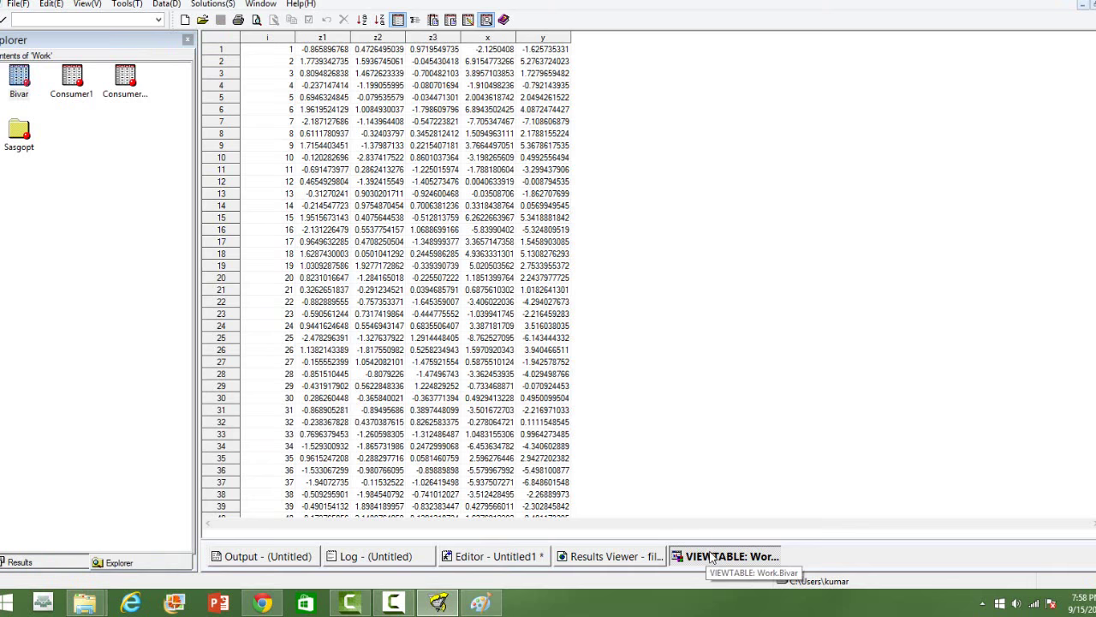
left_click(493, 556)
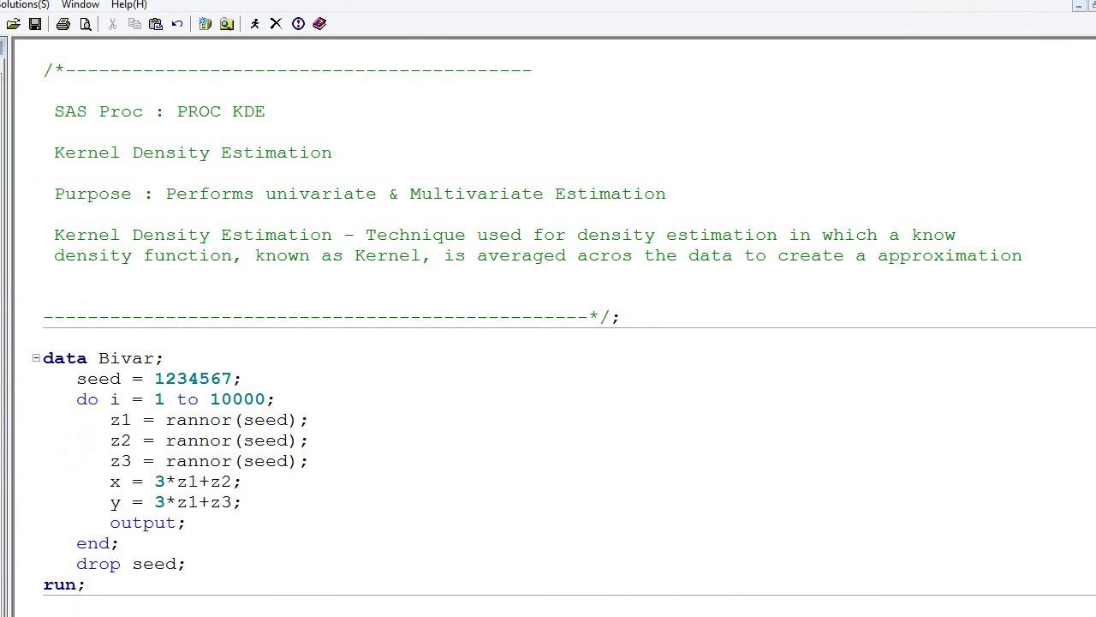
Scroll down and select the univariate PROC KDE block on x from the Bivar dataset
scroll("down", 3)
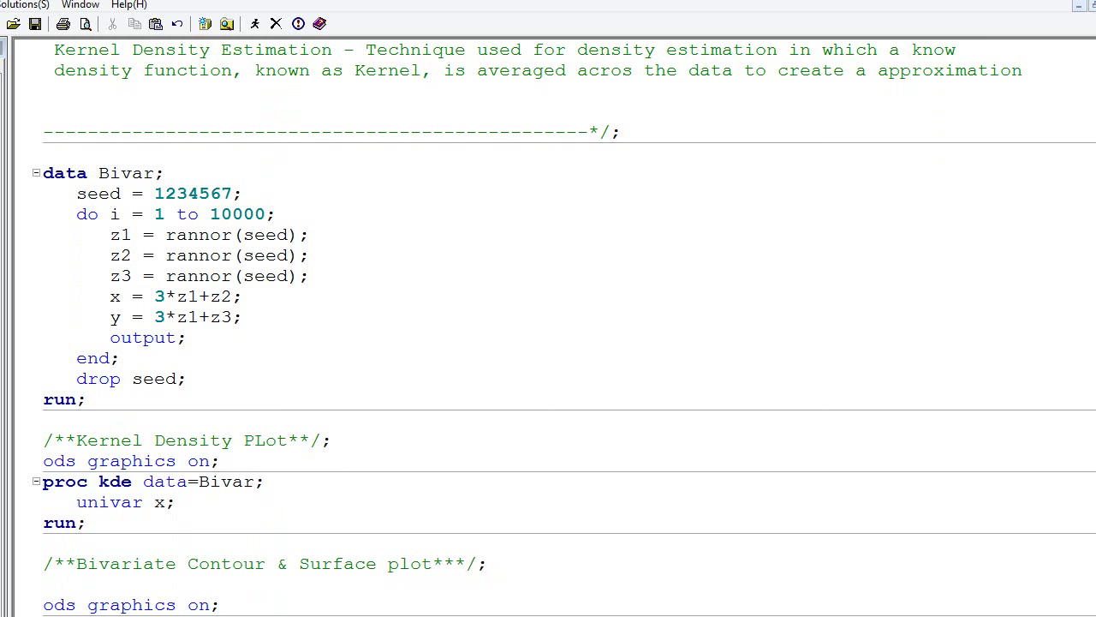
left_click(243, 317)
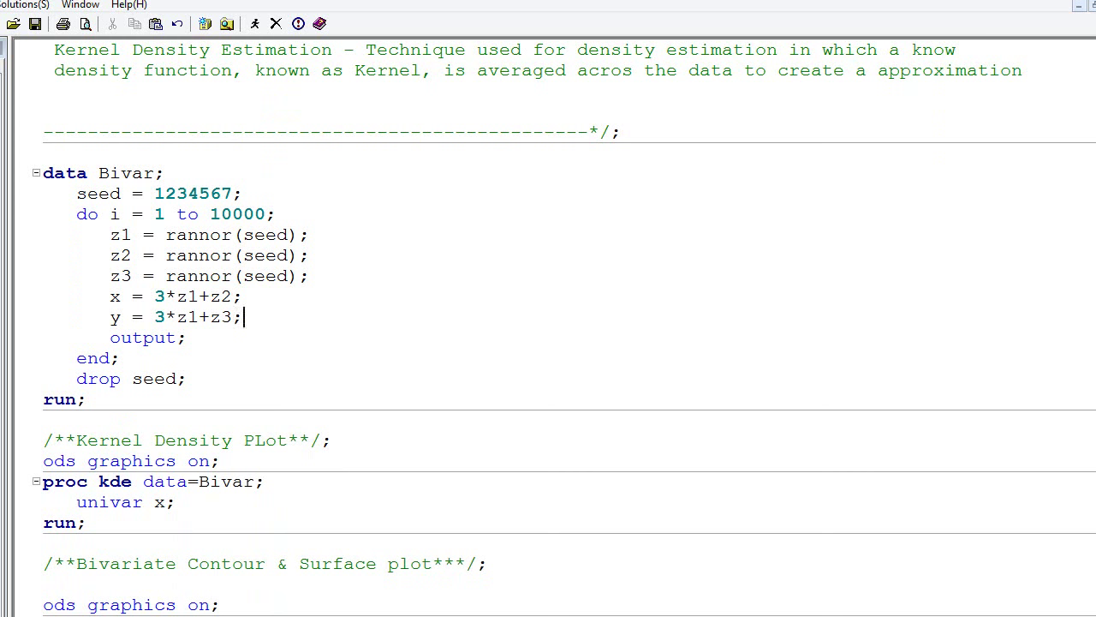
mouse_move(129, 509)
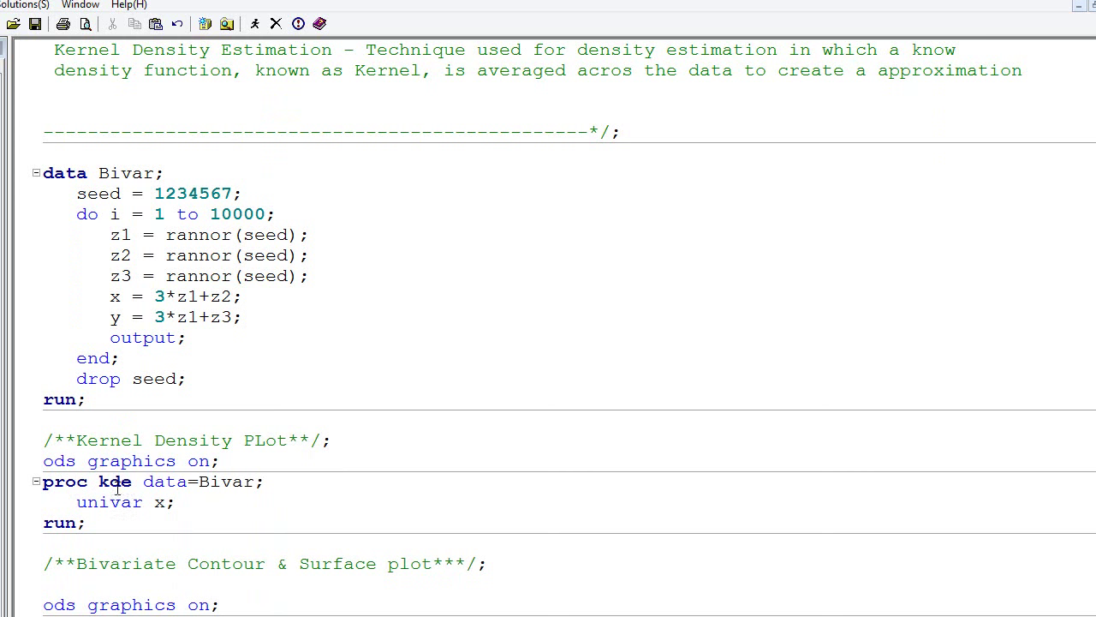
mouse_move(234, 482)
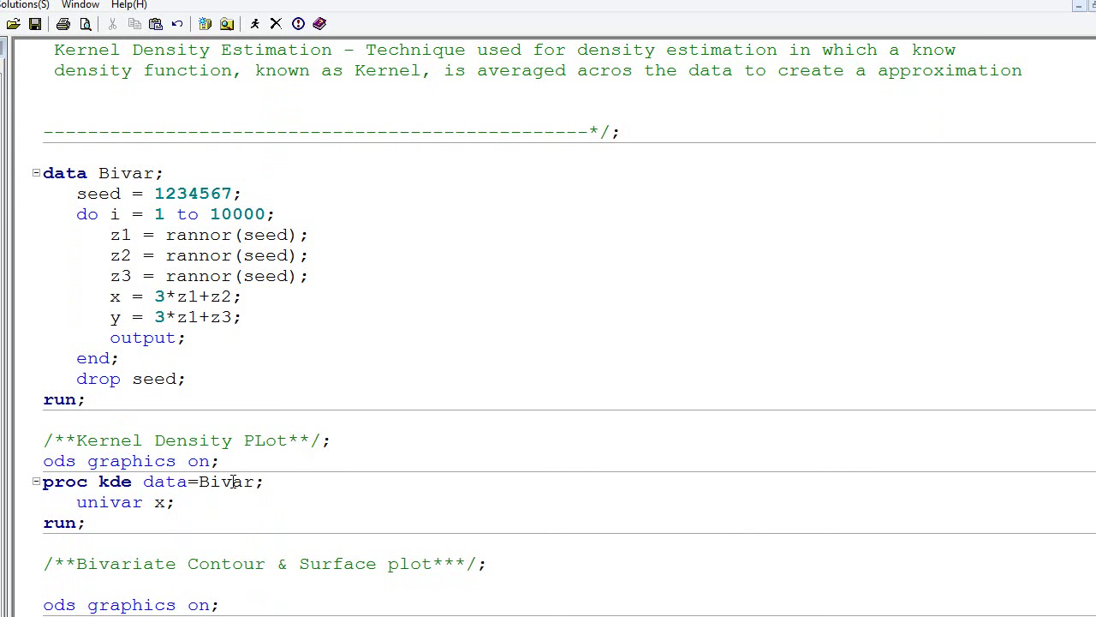
double_click(107, 502)
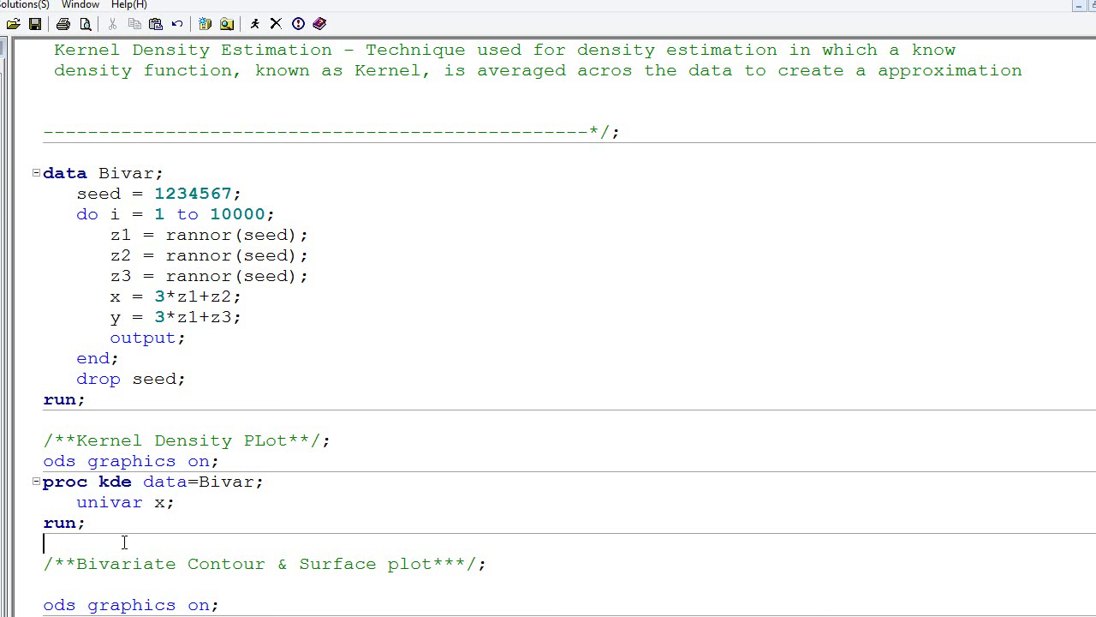
left_click_drag(43, 481, 84, 523)
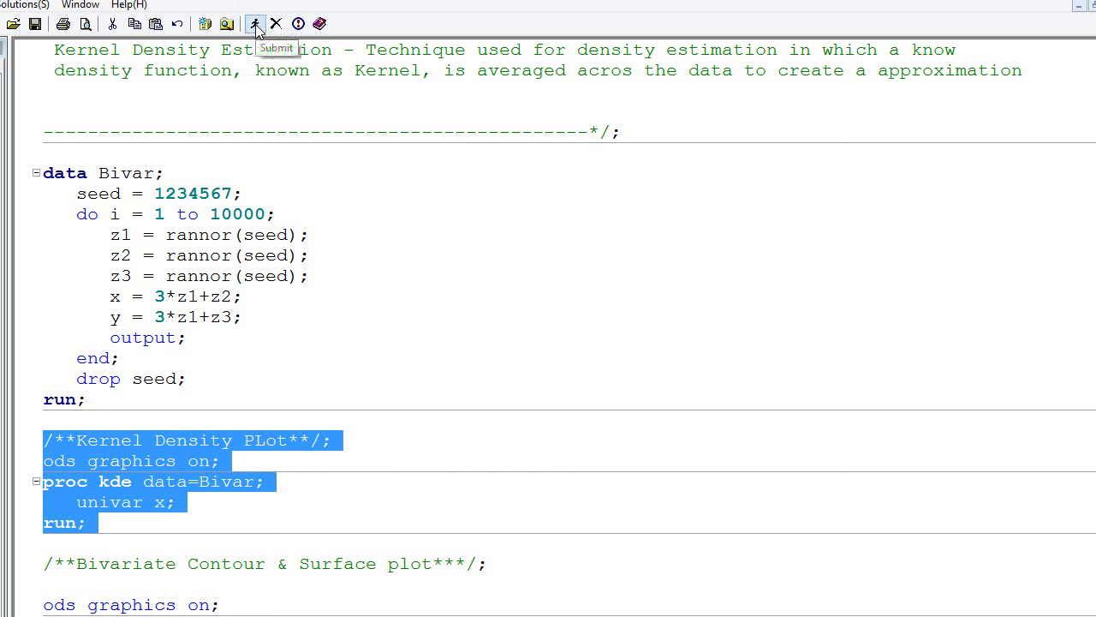
Submit the univariate KDE, view the x histogram with density curve, then return to the Editor
left_click(255, 22)
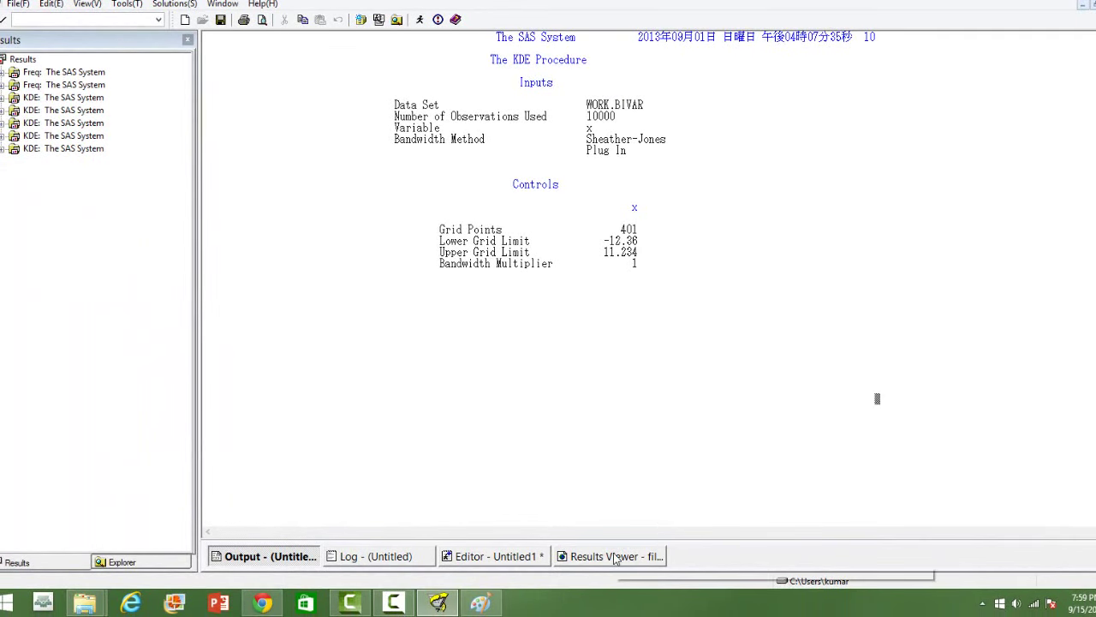
left_click(611, 556)
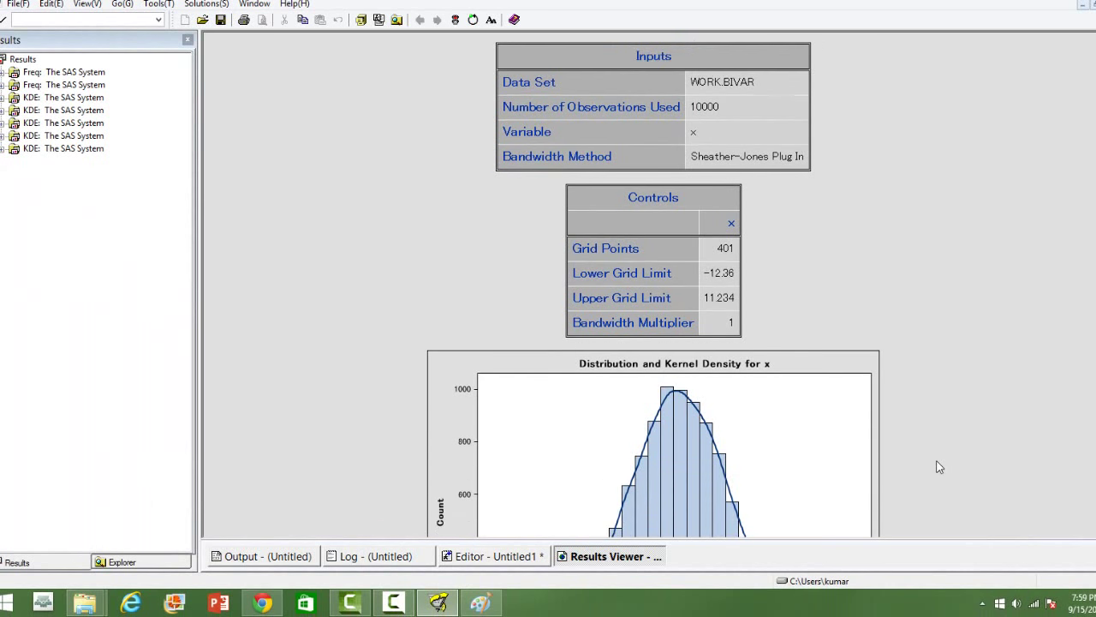
scroll("down", 3)
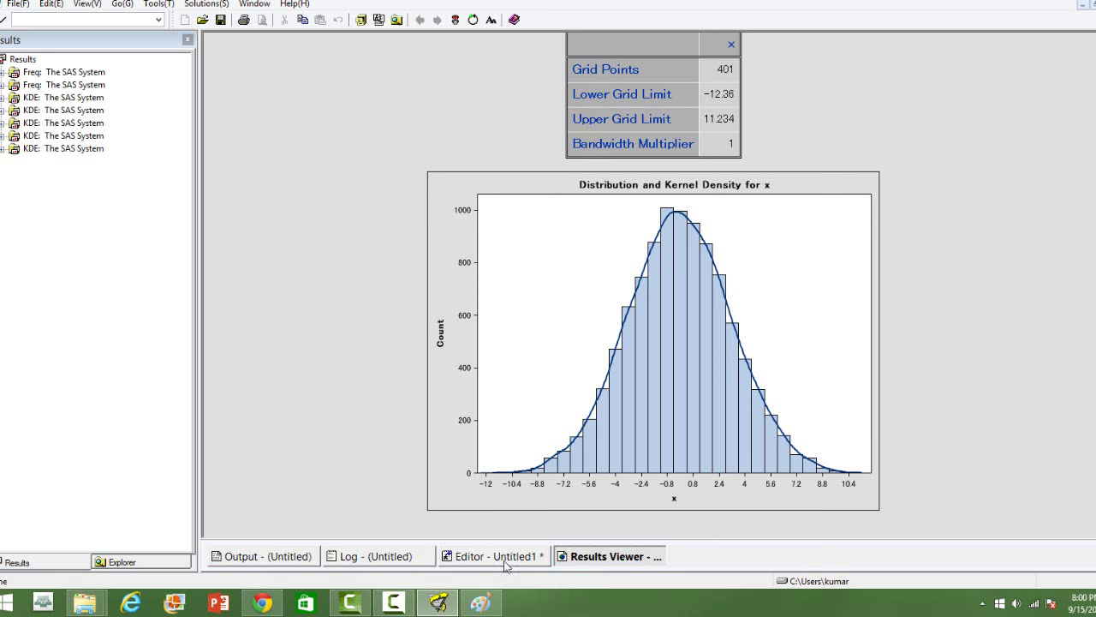
left_click(492, 555)
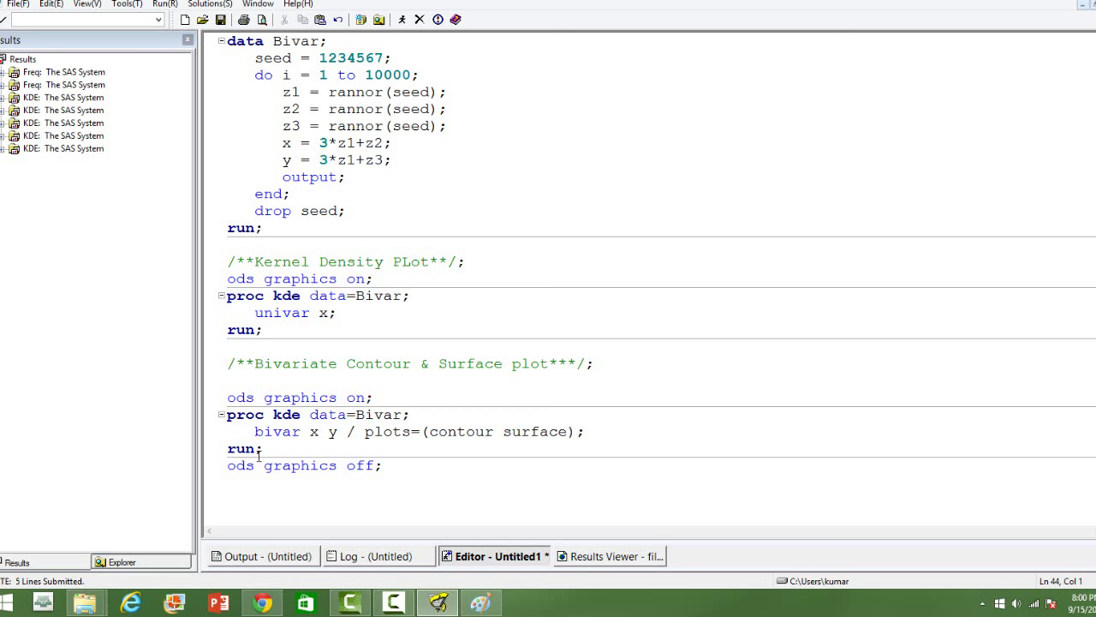
mouse_move(204, 452)
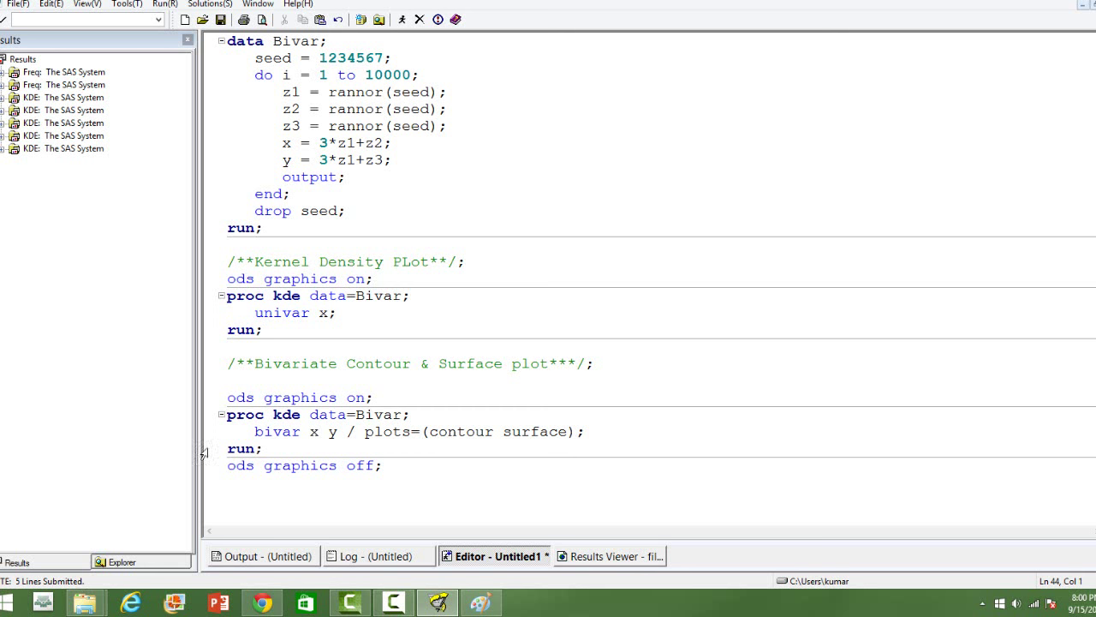
mouse_move(340, 391)
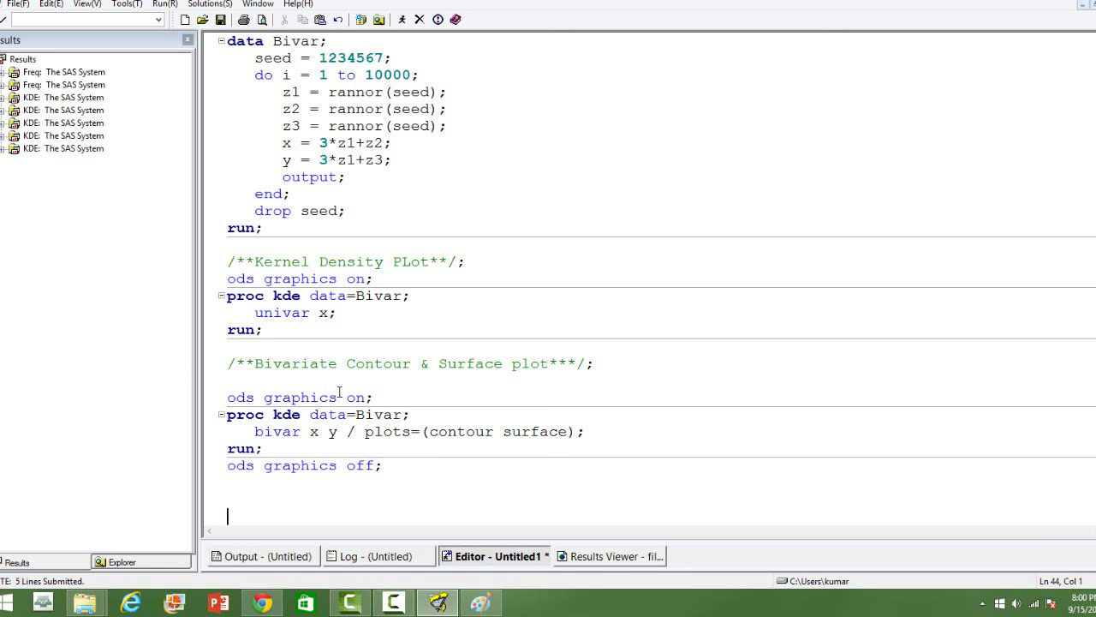
mouse_move(282, 431)
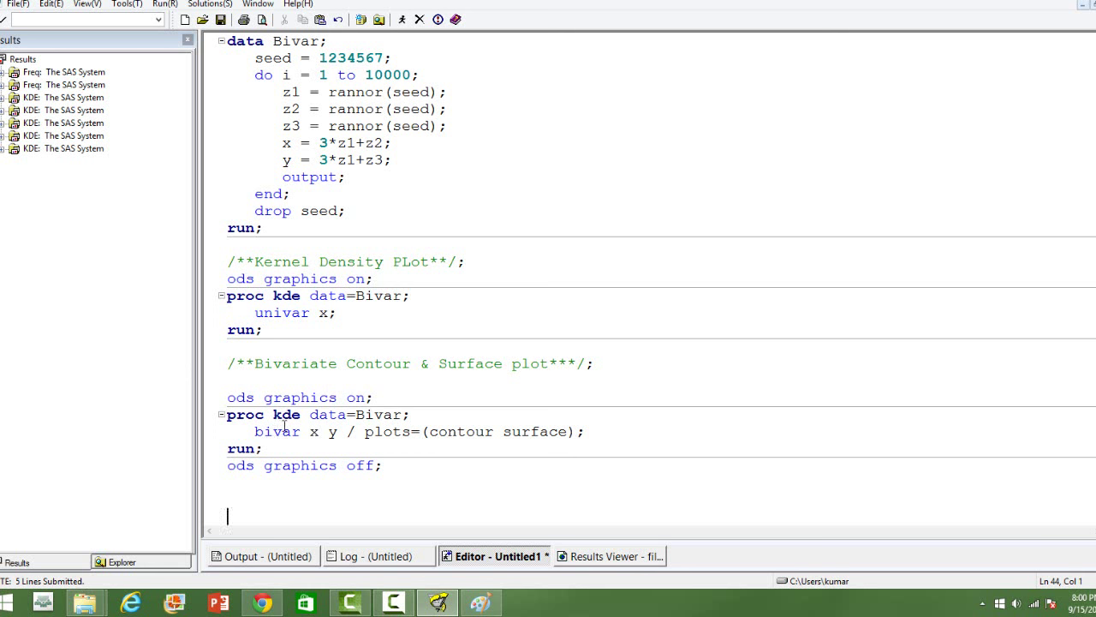
left_click(305, 431)
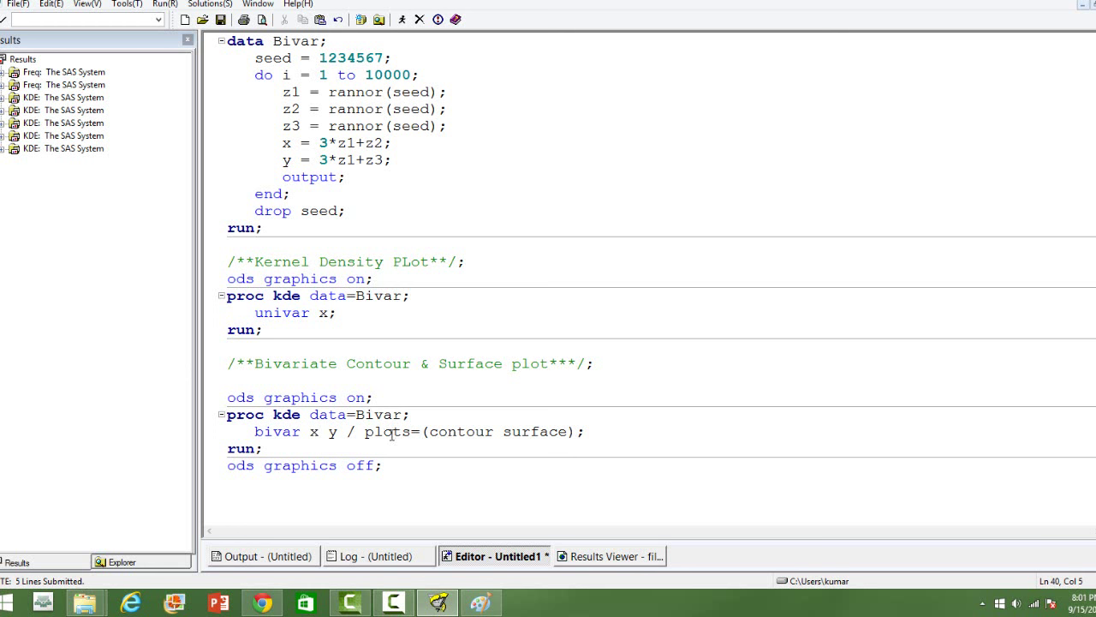
double_click(461, 431)
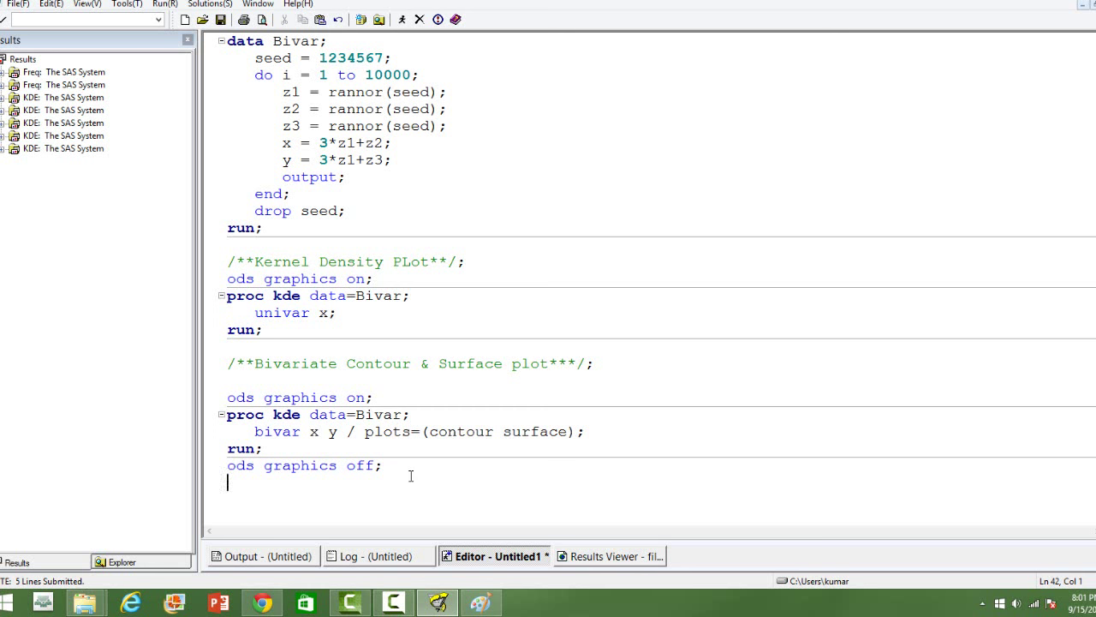
left_click_drag(227, 397, 391, 466)
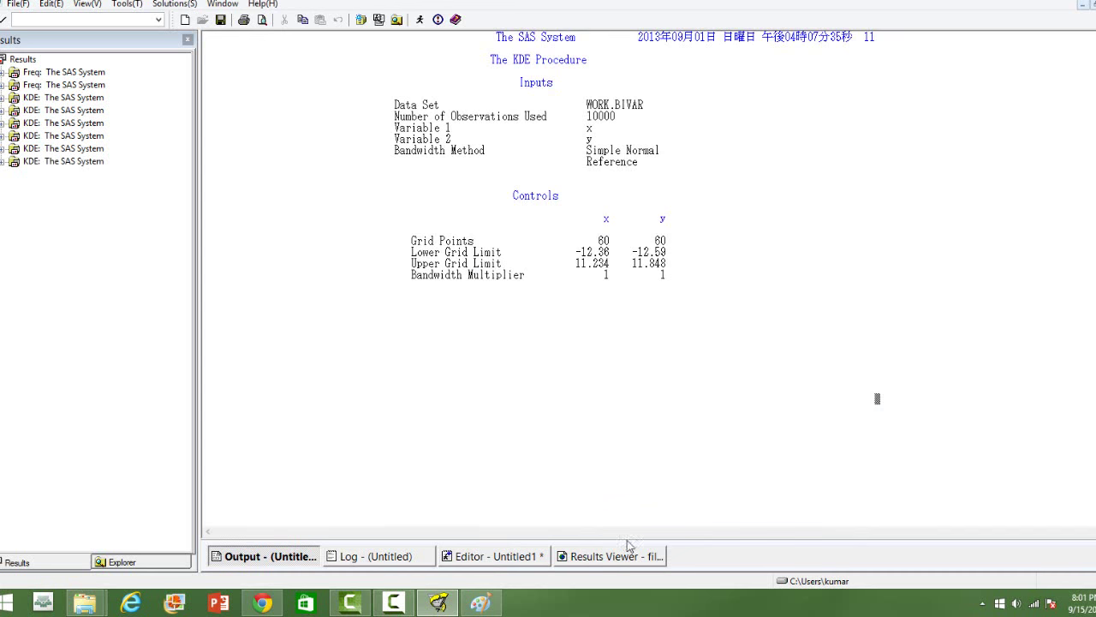
left_click(608, 556)
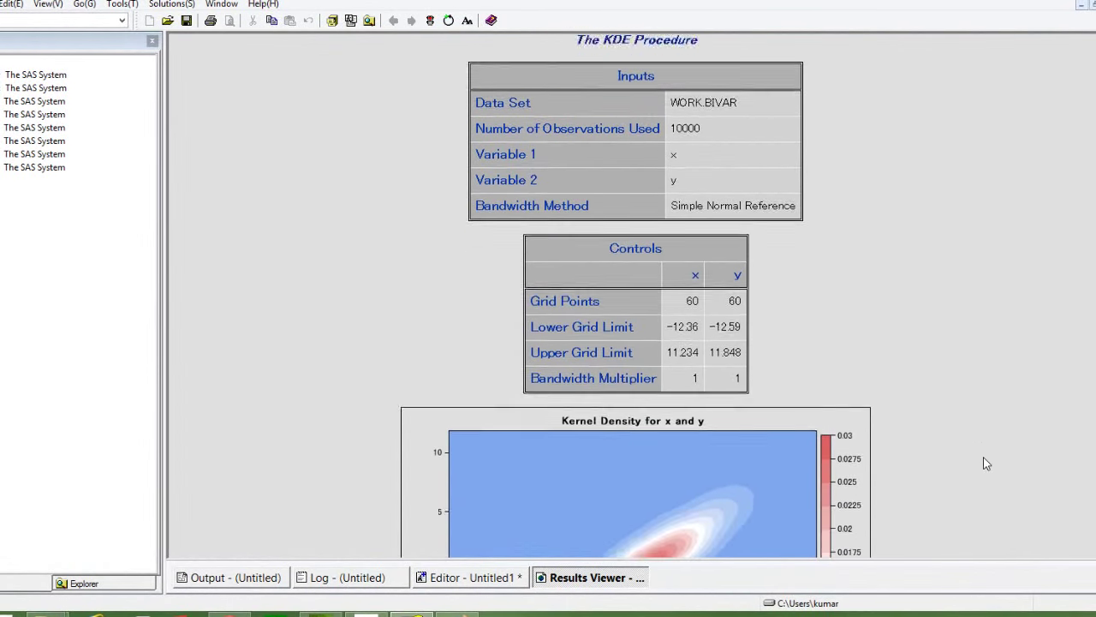
scroll("down", 3)
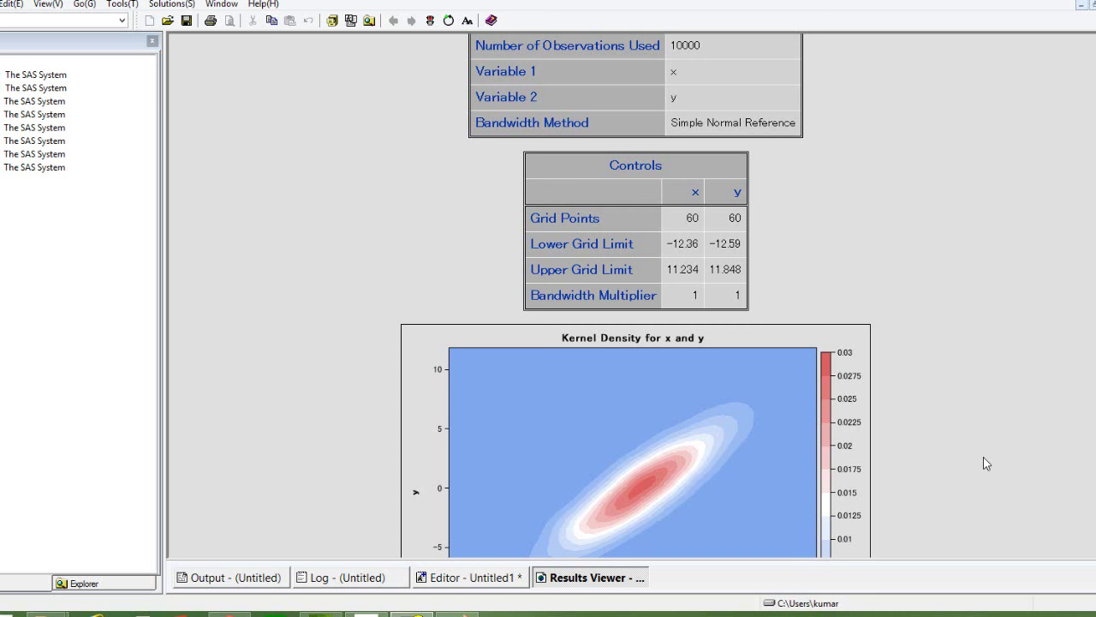
scroll("down", 3)
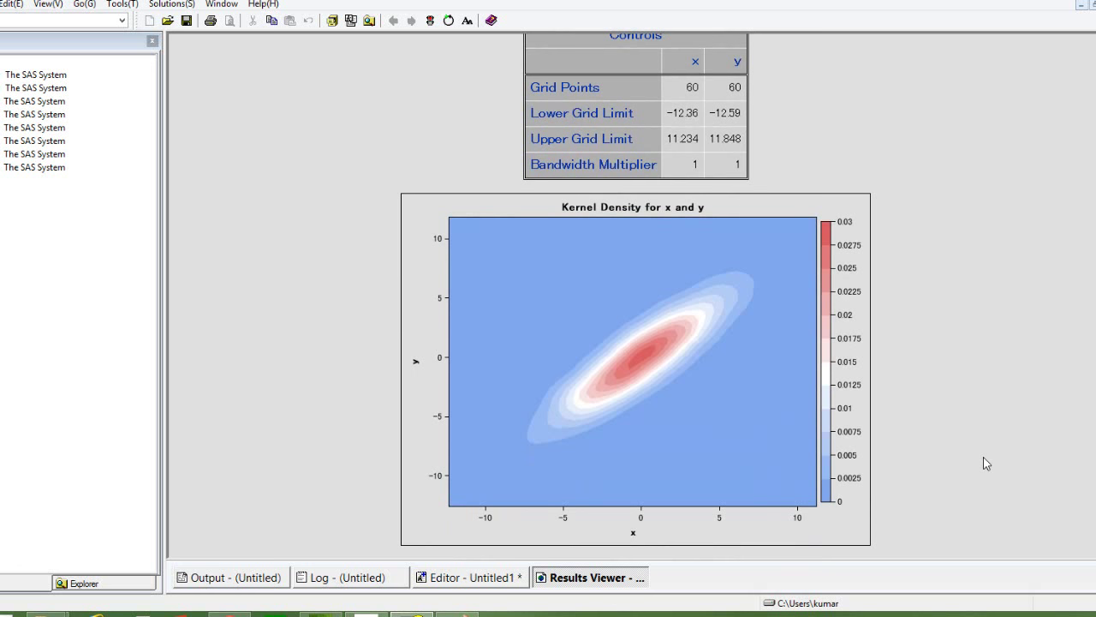
scroll("down", 3)
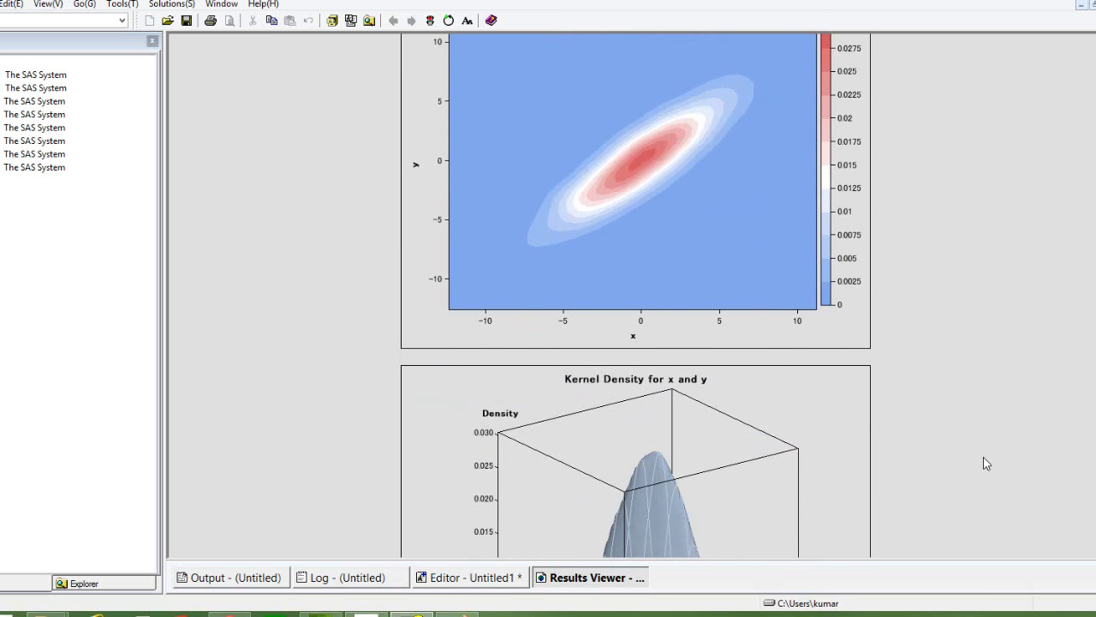
scroll("down", 3)
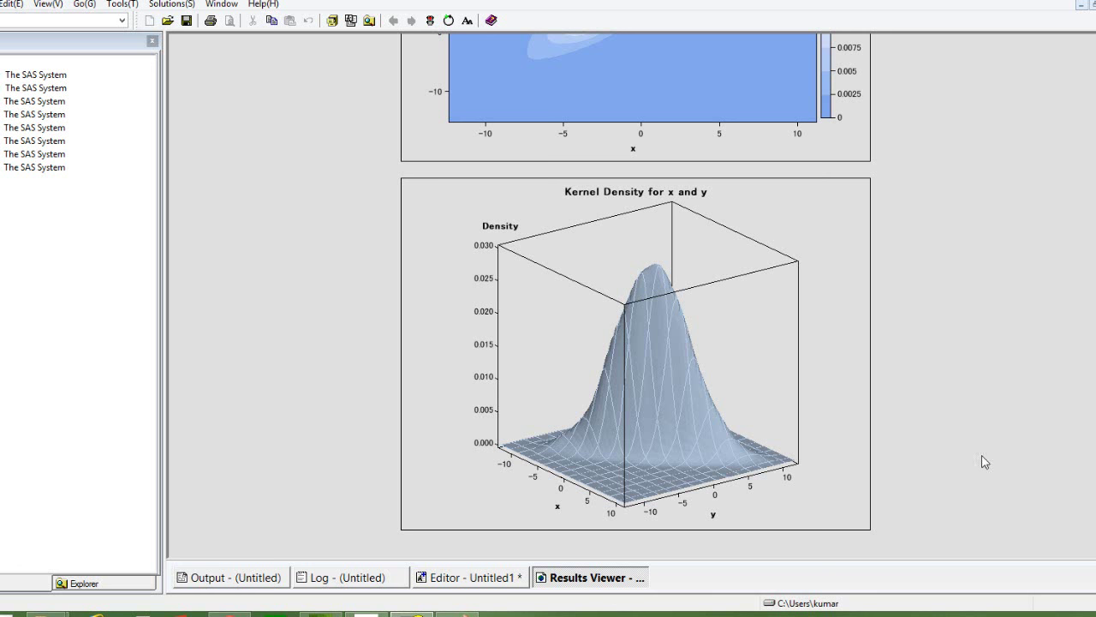
Write a PROC KDE step with density, histogram and histdensity plots plus an x-y overlay
left_click(466, 576)
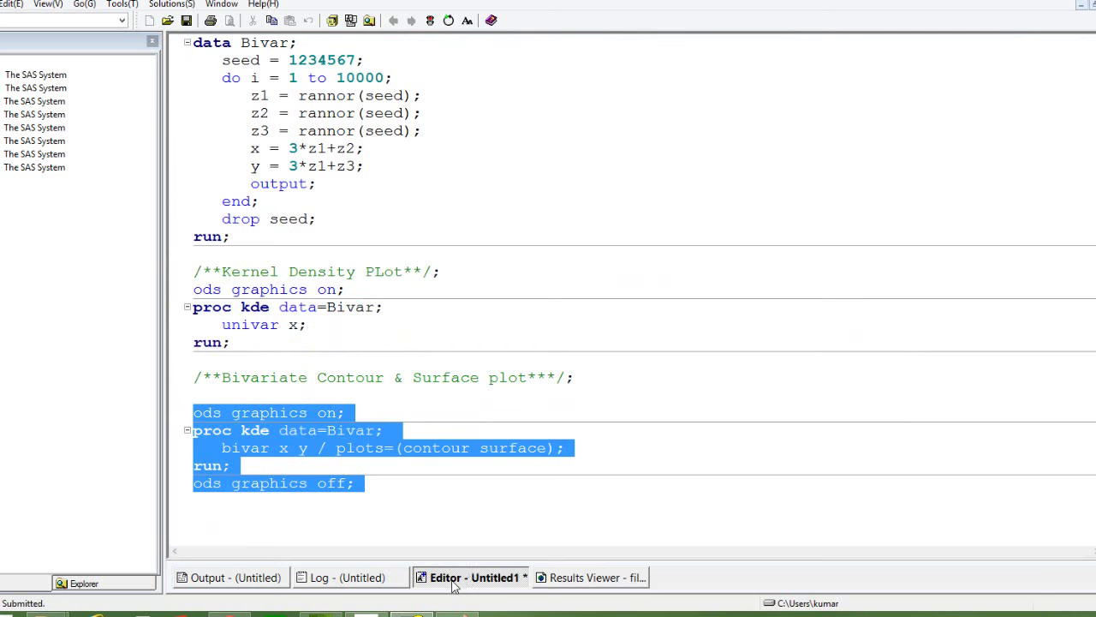
left_click(313, 517)
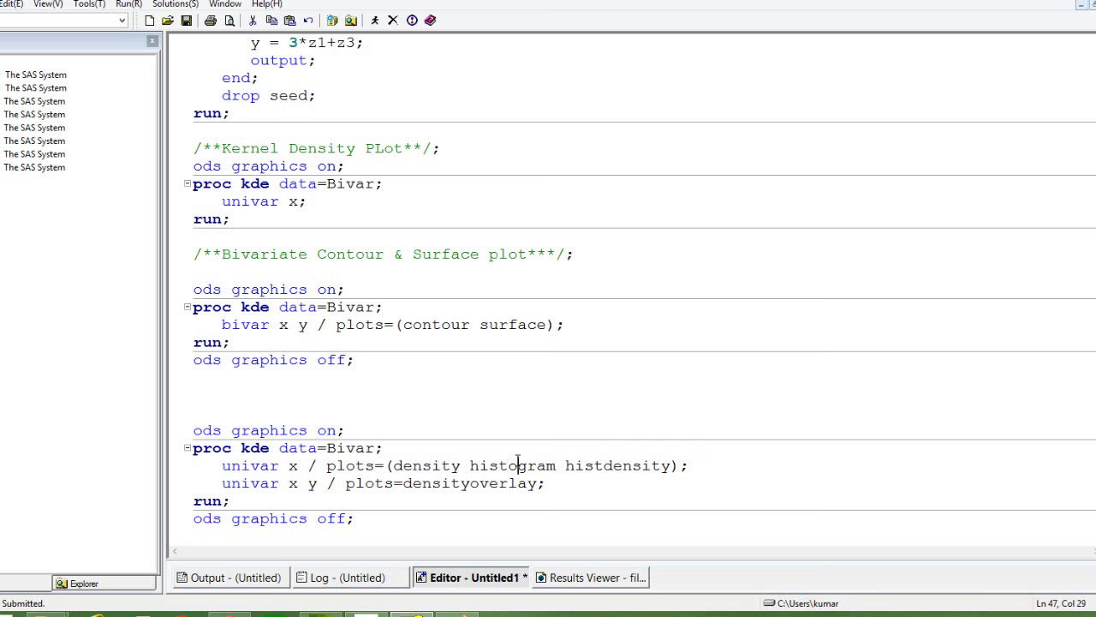
double_click(617, 465)
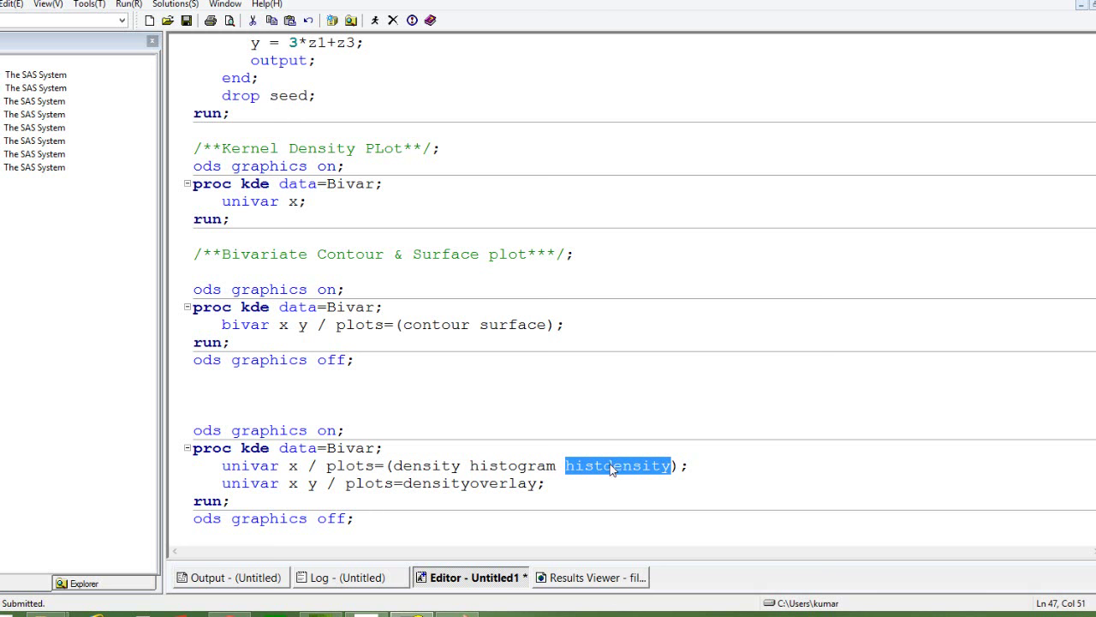
left_click(282, 484)
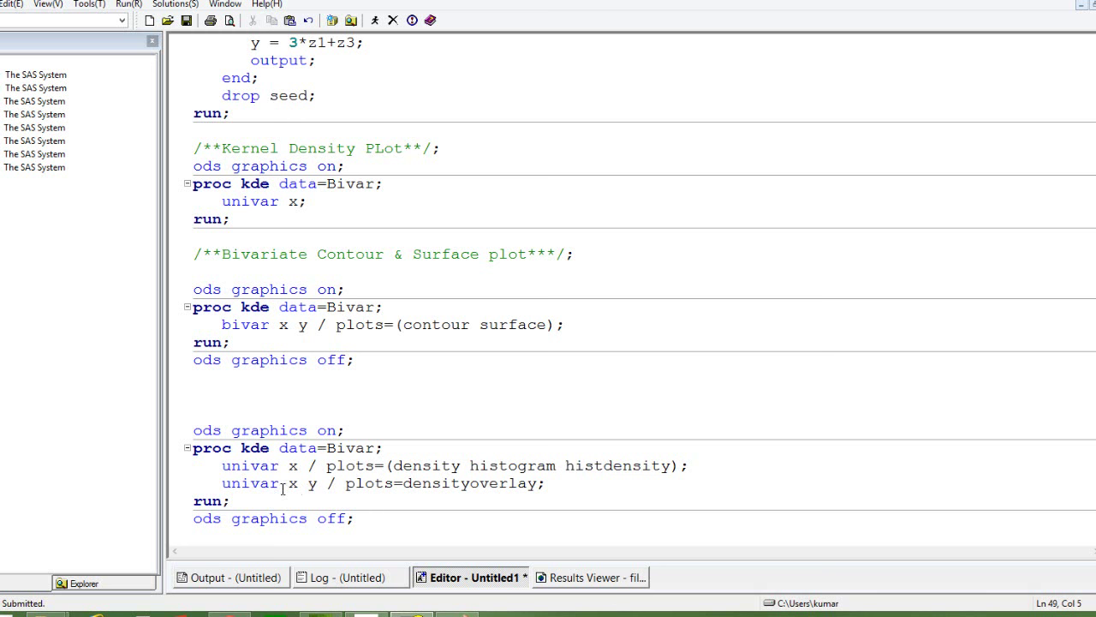
mouse_move(294, 484)
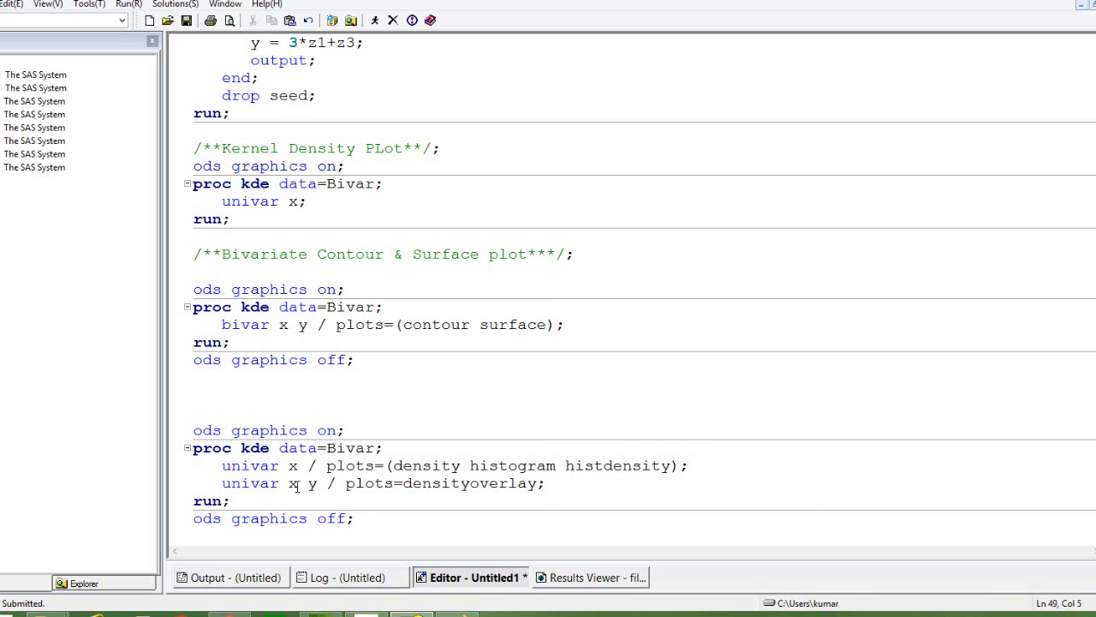
mouse_move(315, 483)
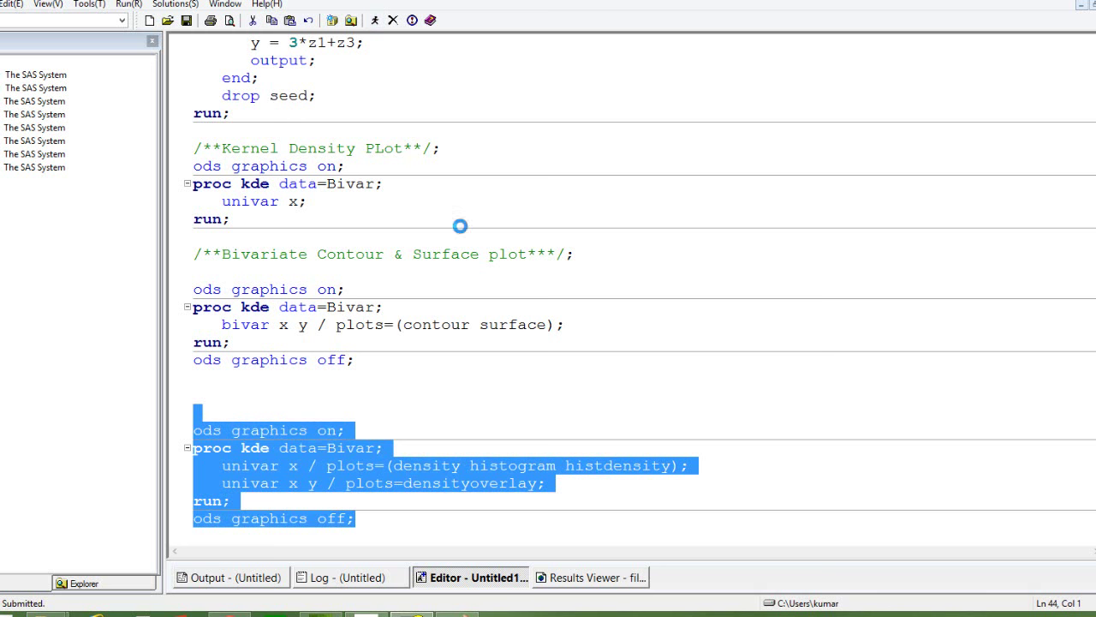
mouse_move(488, 294)
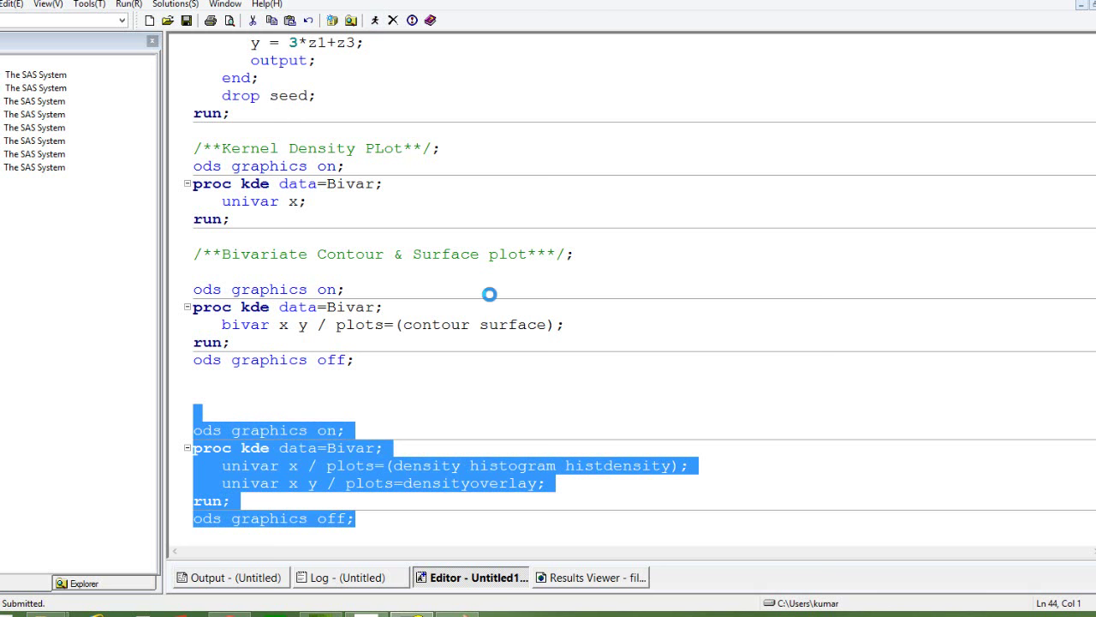
Submit the density step and scroll through x's histogram, density curve and histdensity plots
left_click(221, 578)
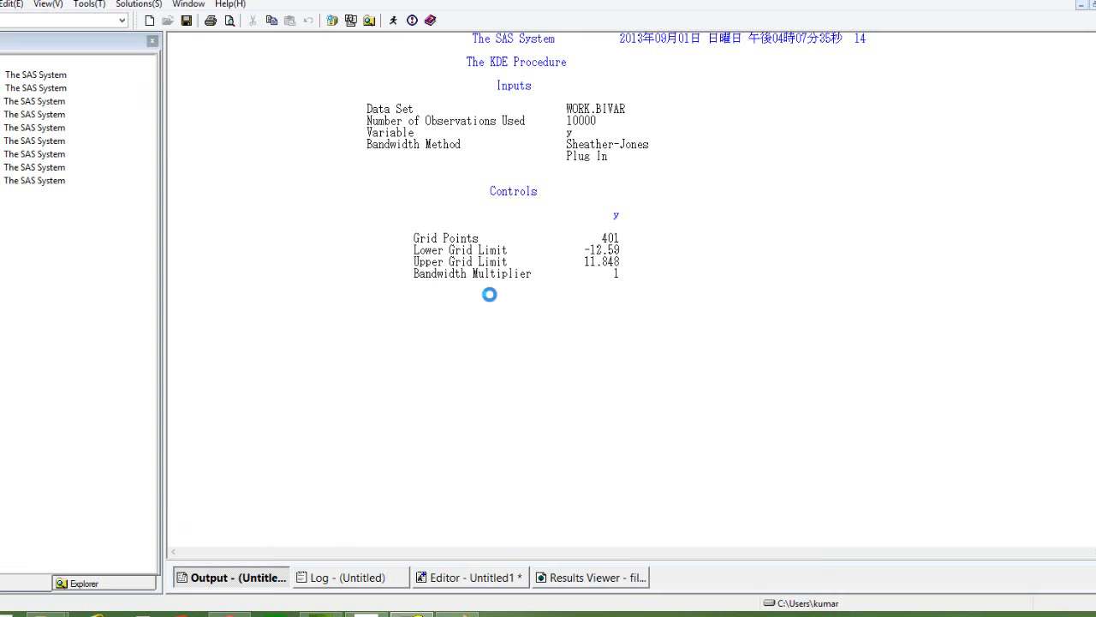
left_click(590, 576)
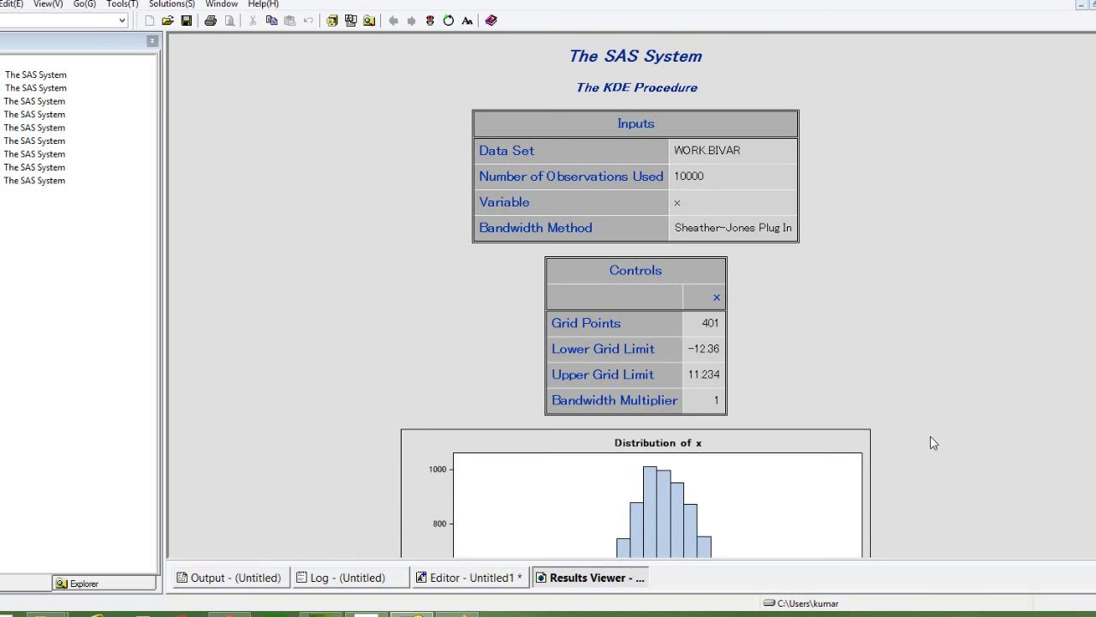
scroll("down", 3)
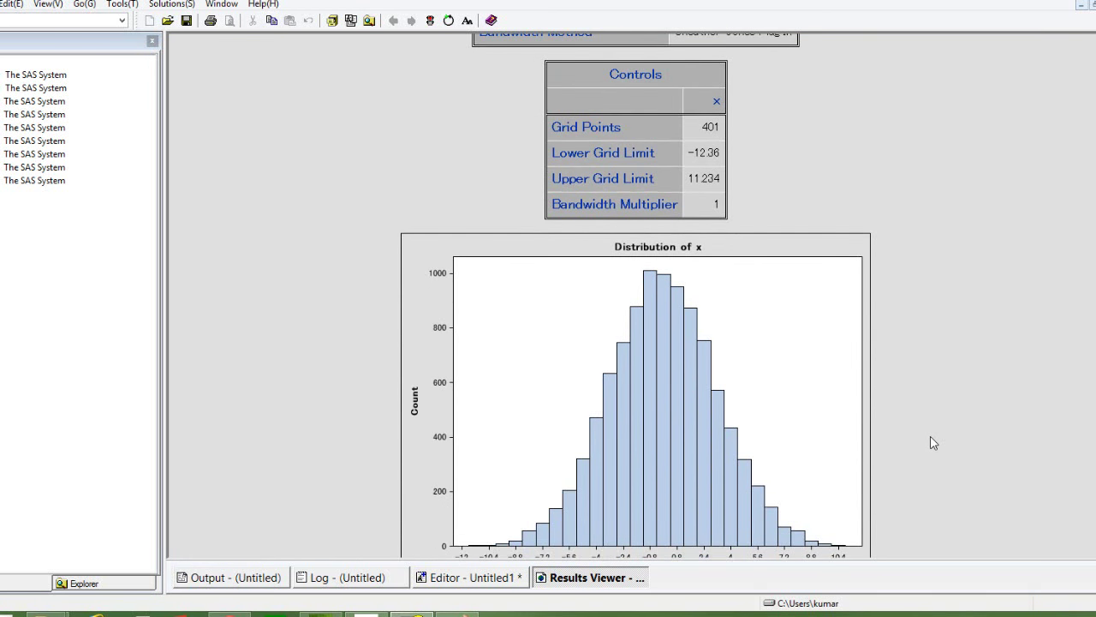
scroll("down", 3)
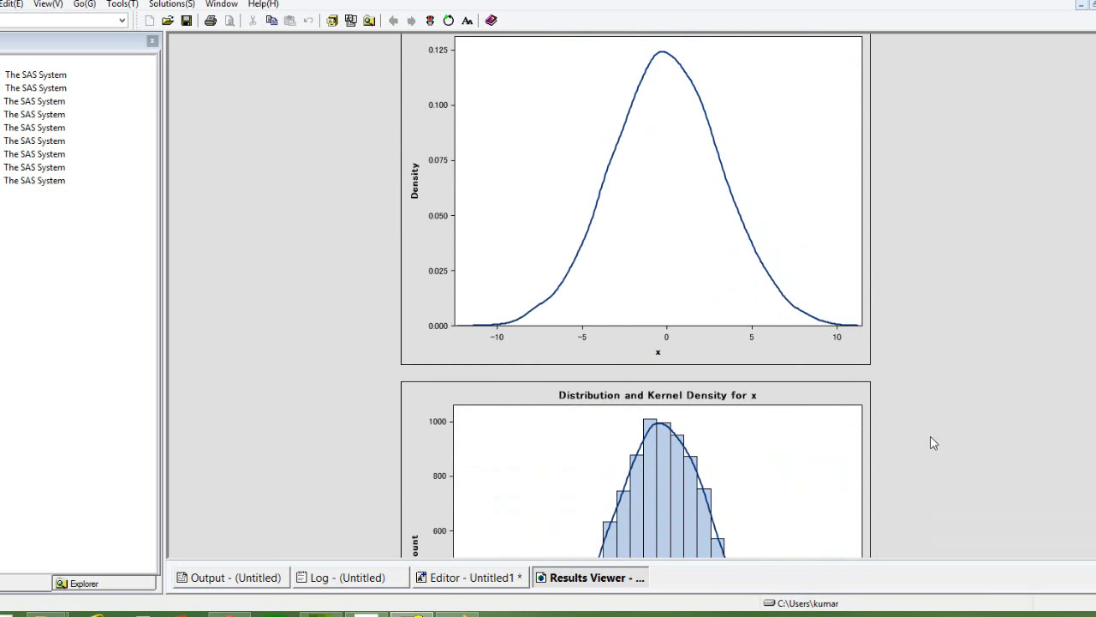
scroll("down", 3)
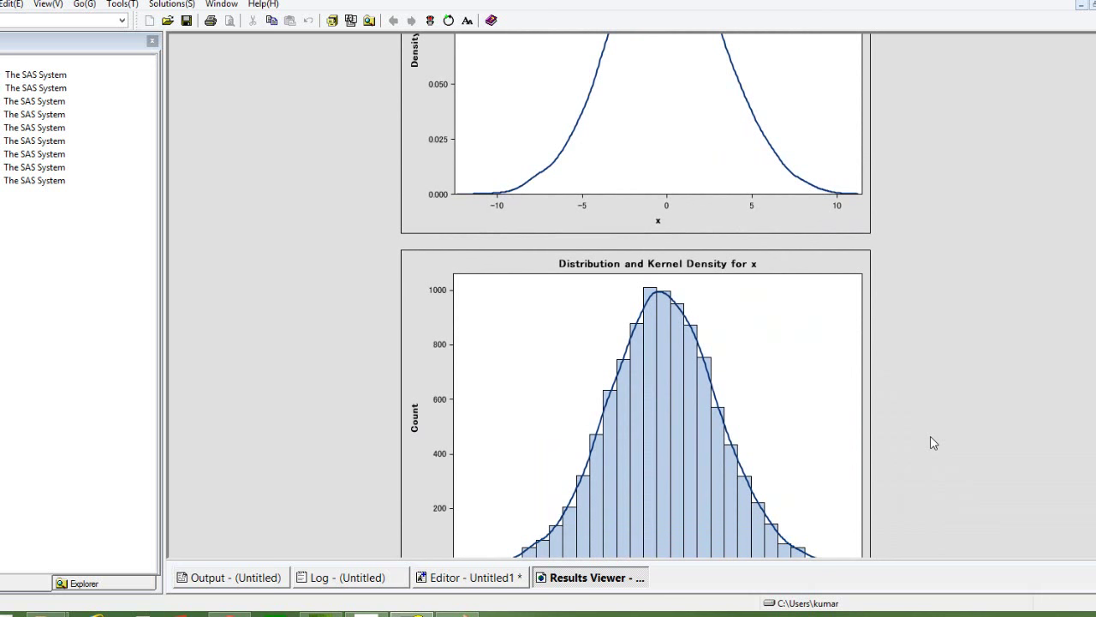
scroll("down", 3)
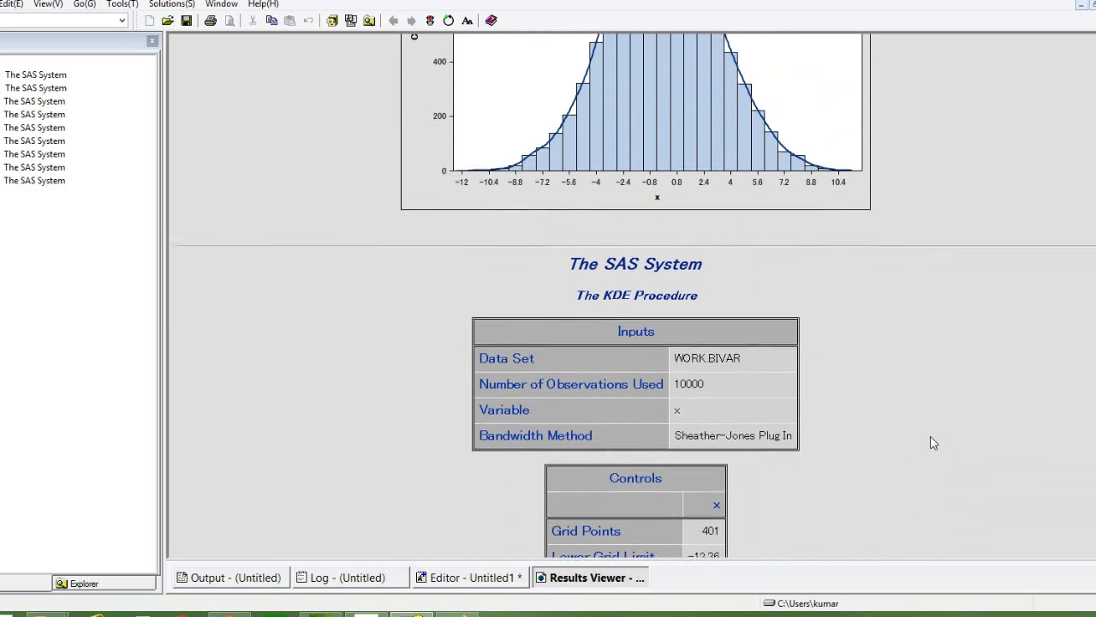
View the overlaid x and y density curves, then deselect the code in the Editor
scroll("down", 3)
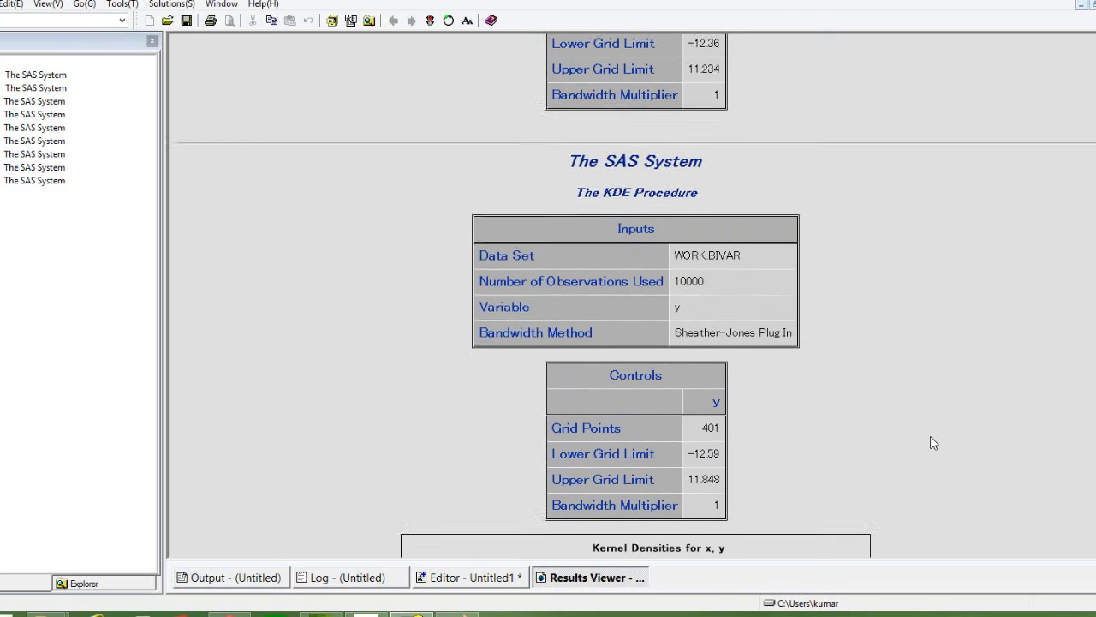
scroll("down", 3)
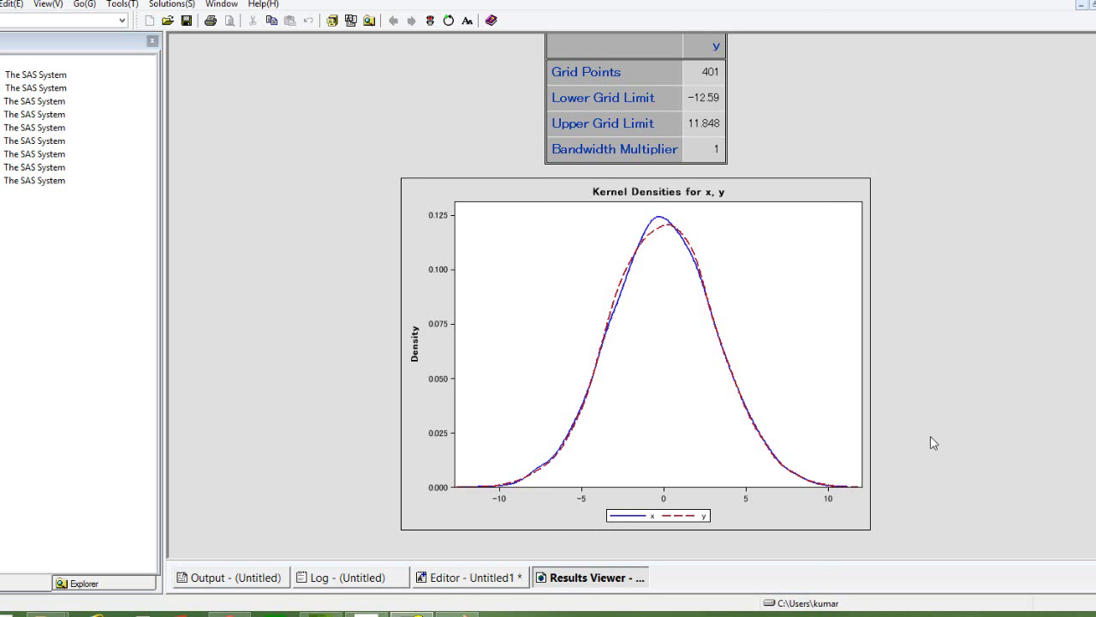
mouse_move(716, 556)
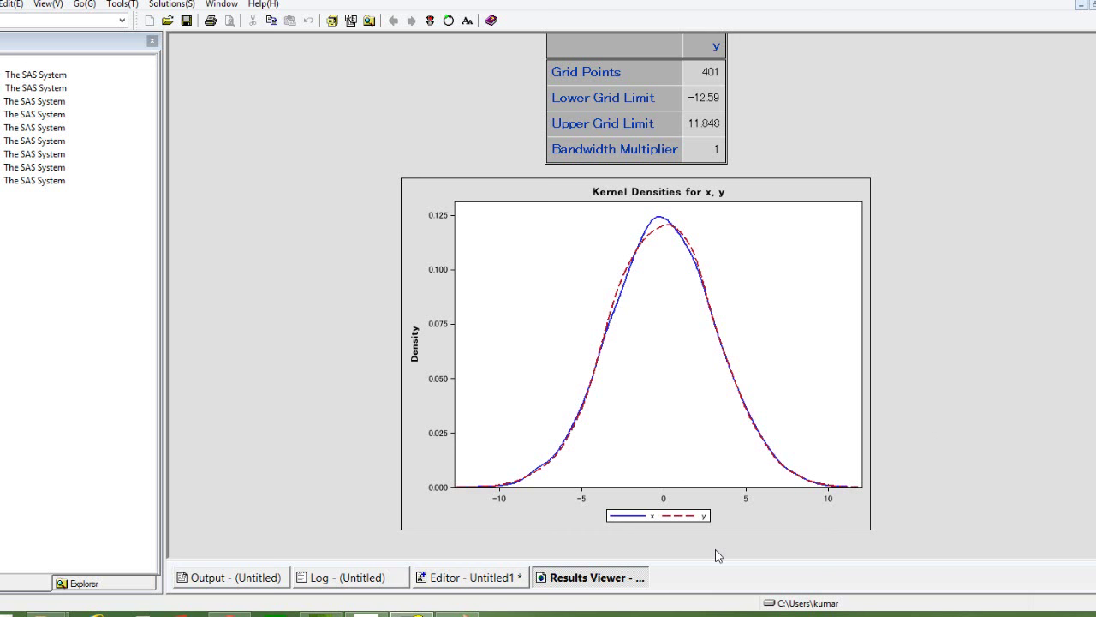
left_click(459, 576)
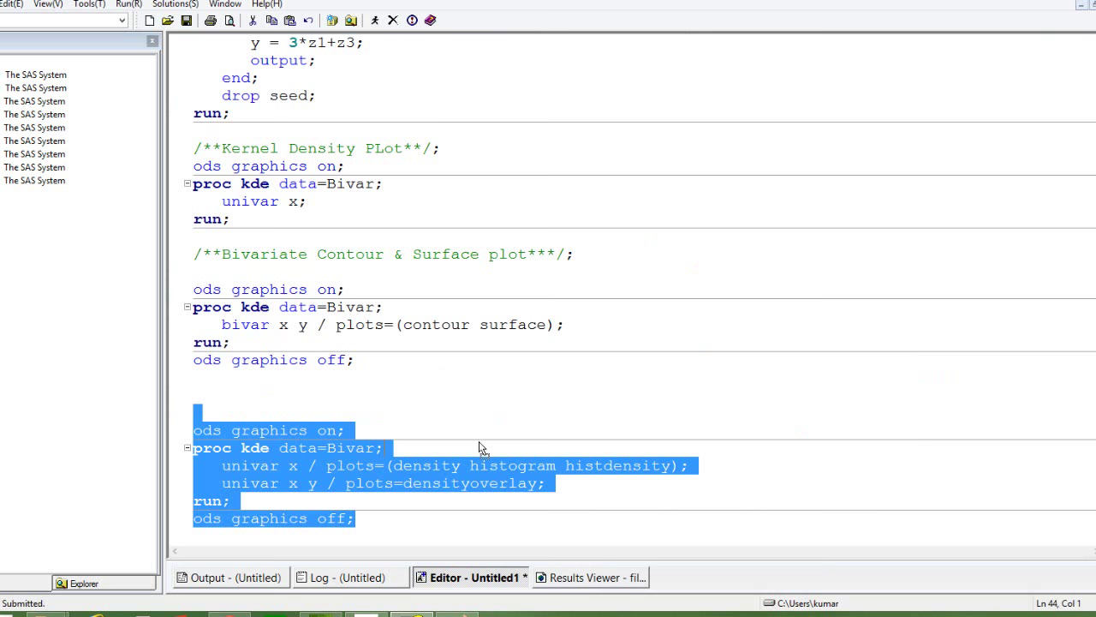
left_click(355, 518)
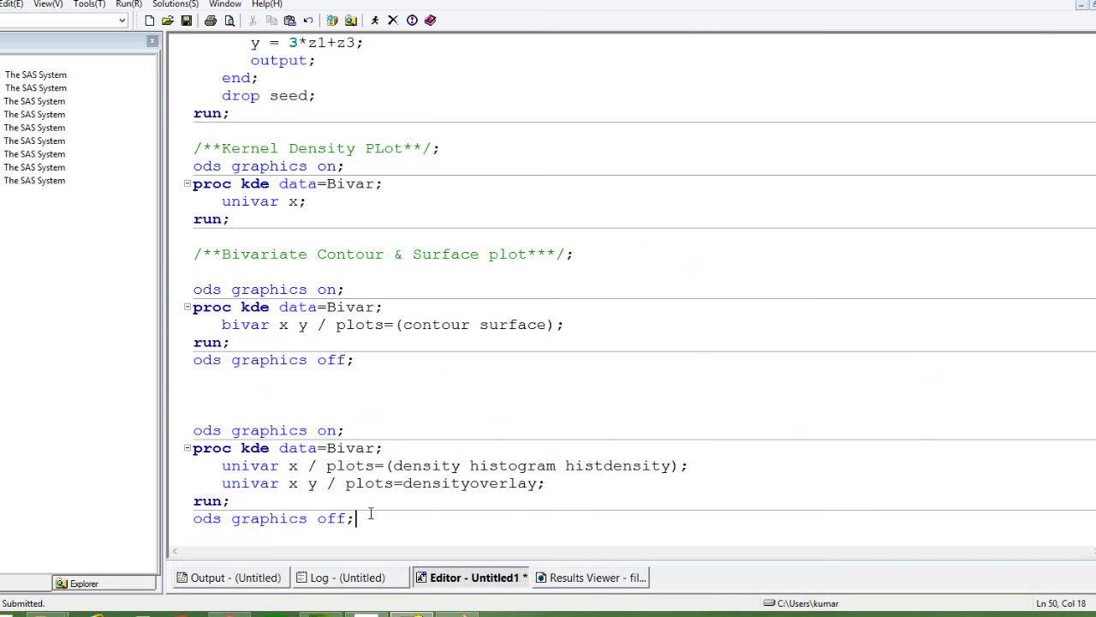